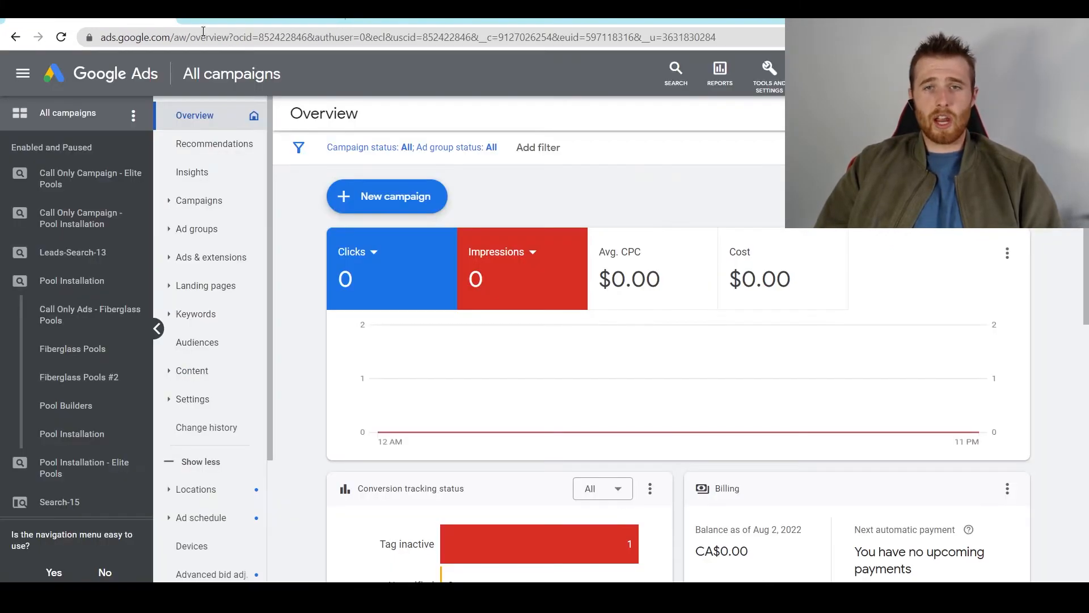
Open Settings > Account settings and highlight the (GMT-04:00) Eastern Time time zone value
click(767, 73)
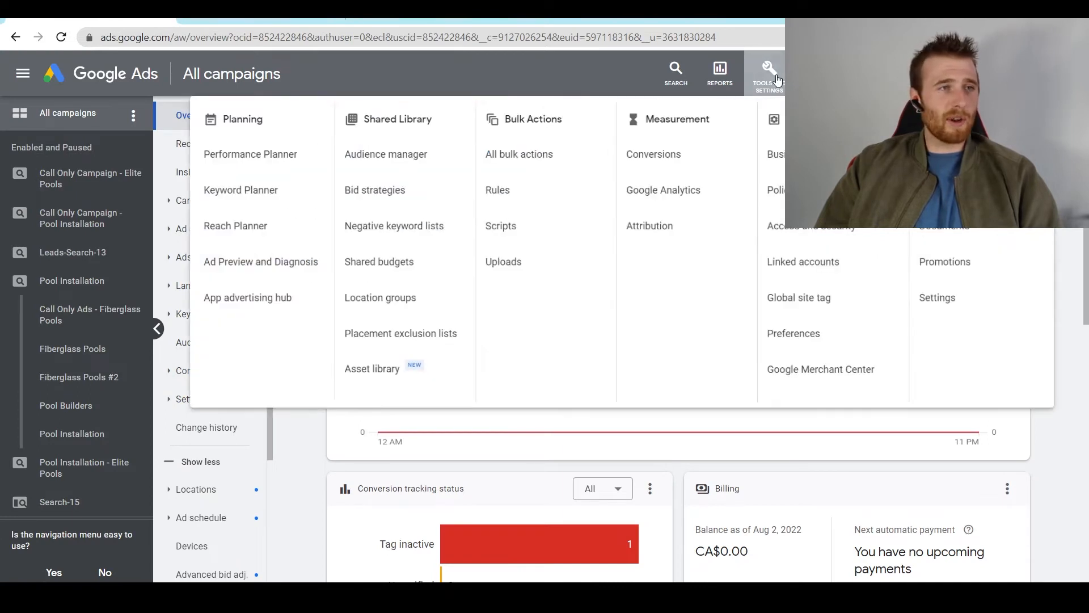
mouse_move(933, 303)
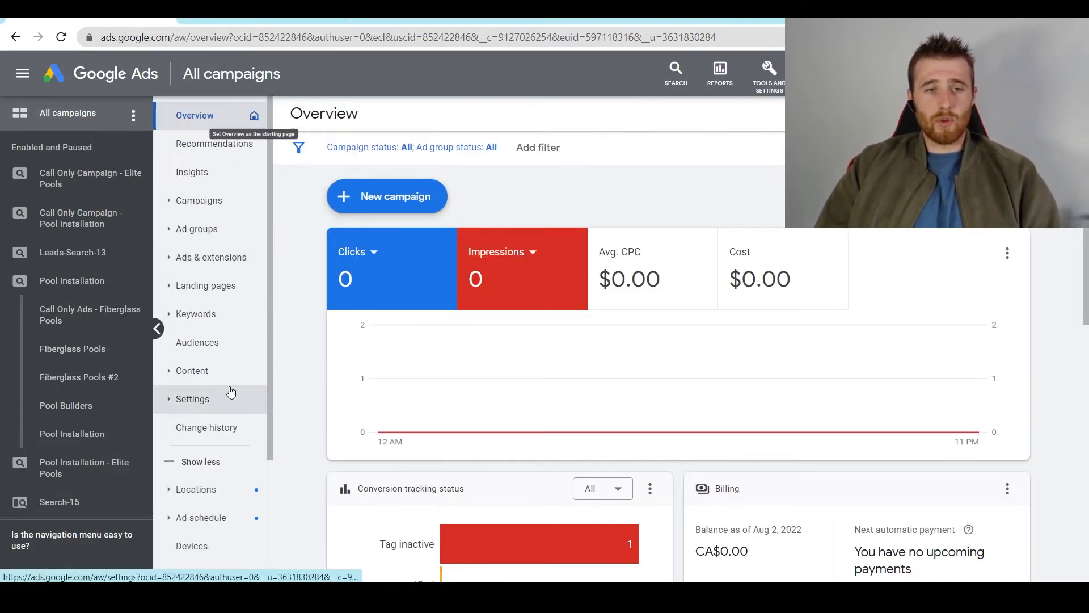
click(191, 399)
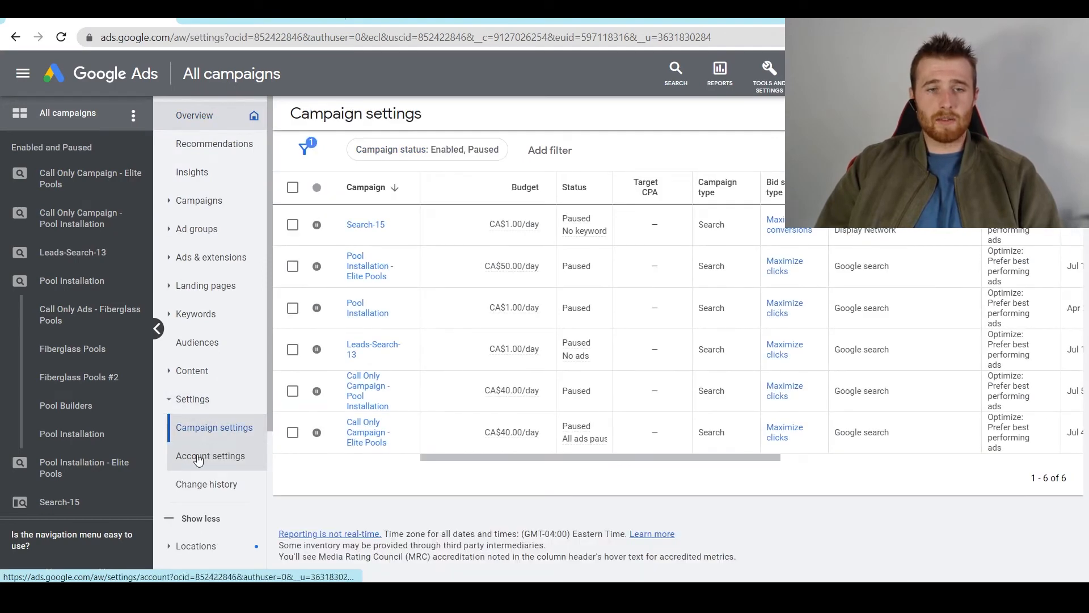
click(210, 456)
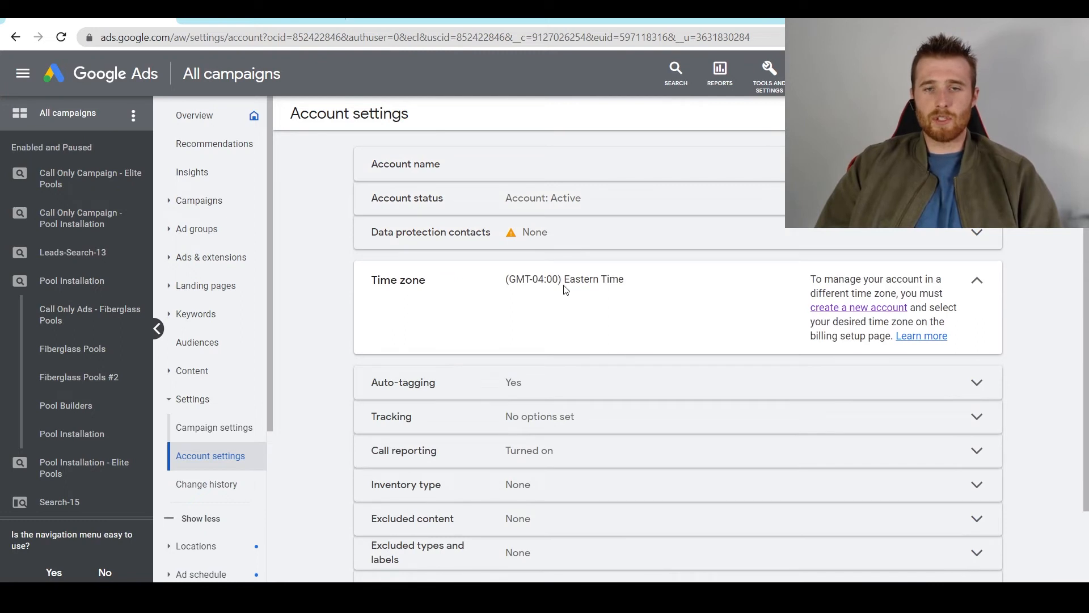
double_click(594, 278)
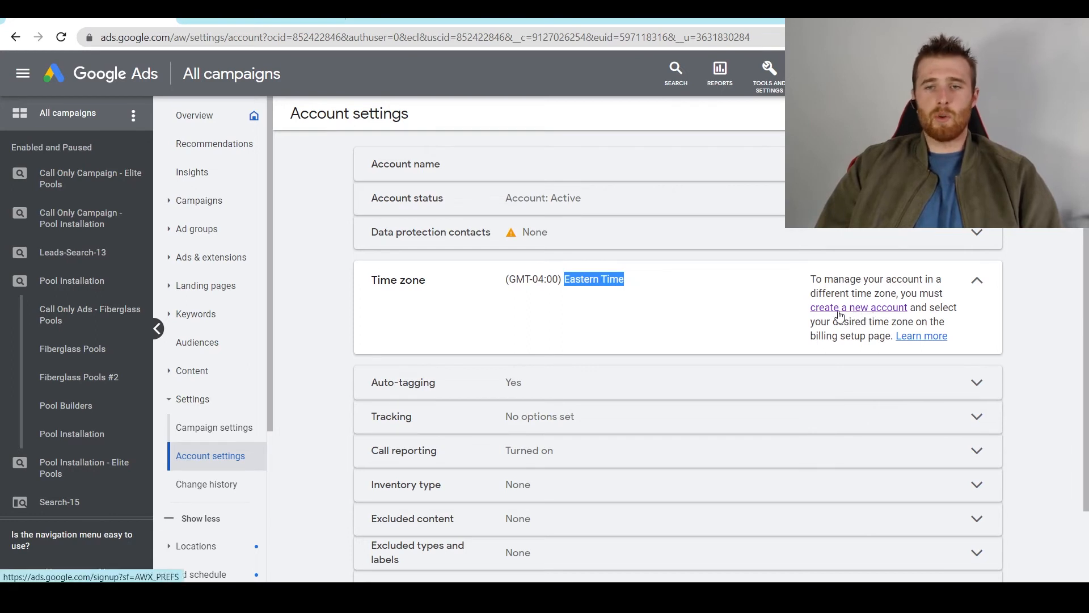
mouse_move(757, 312)
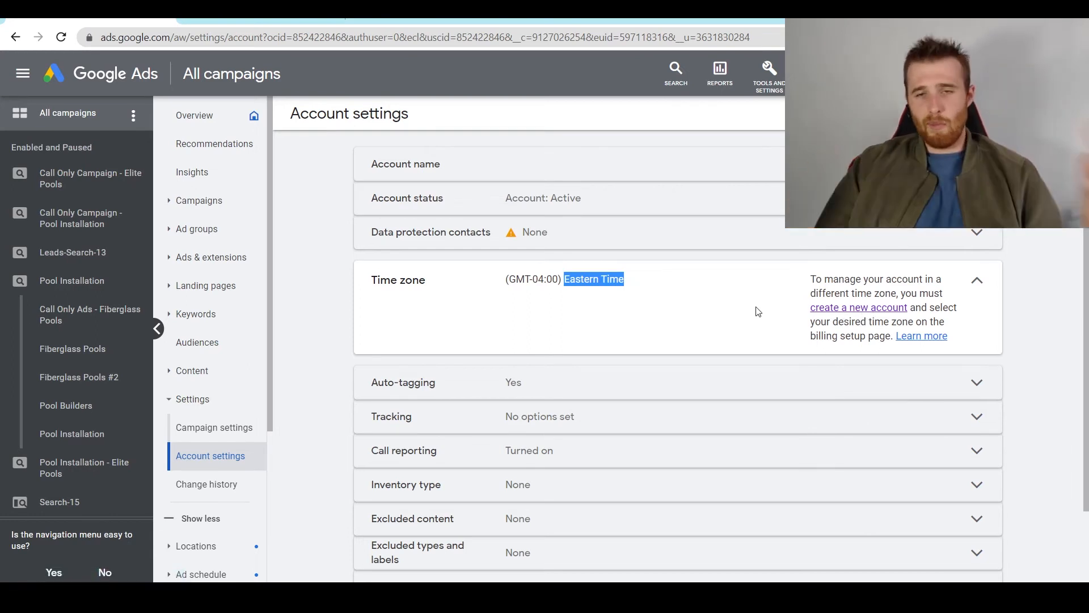